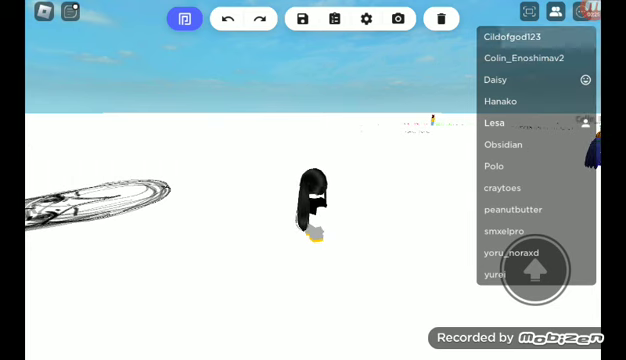
Open the spray paint tool's drawing editor with a single layer
click(516, 32)
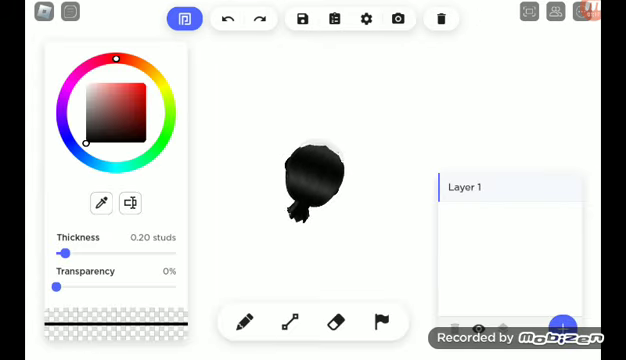
Draw a black circle outline with the pen tool and add Layer 2
click(232, 18)
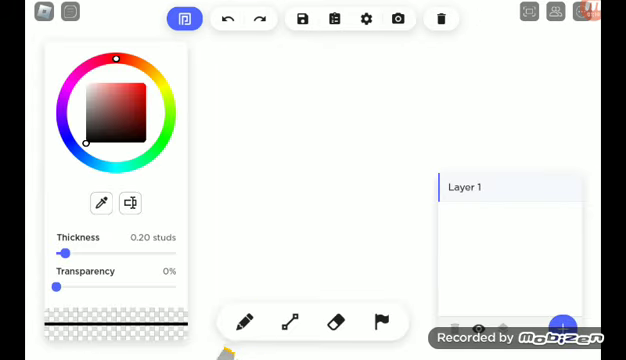
click(284, 320)
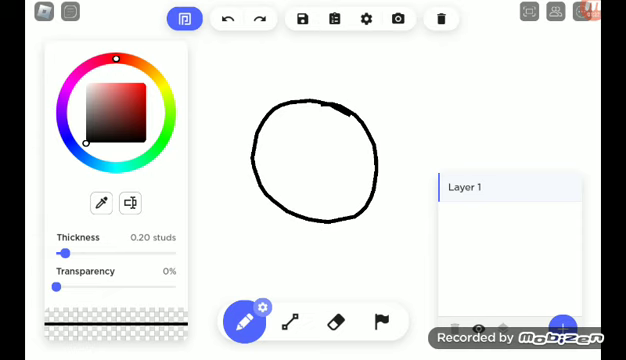
click(566, 326)
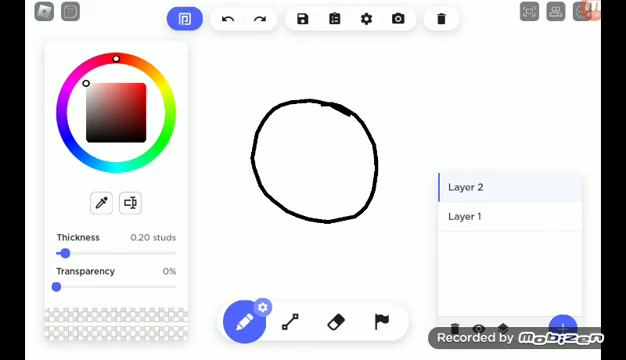
Paint thick black hair around the face, then draw two thin outlined eyes
drag(62, 252, 132, 252)
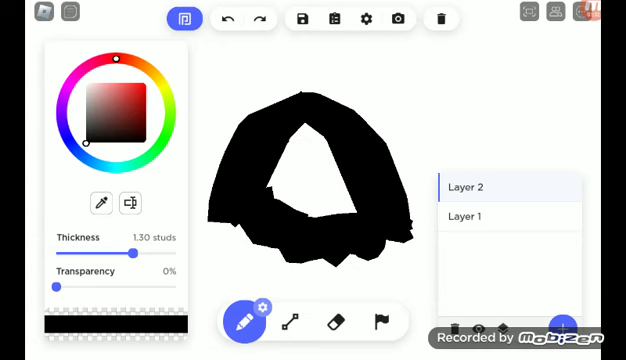
drag(130, 256, 60, 256)
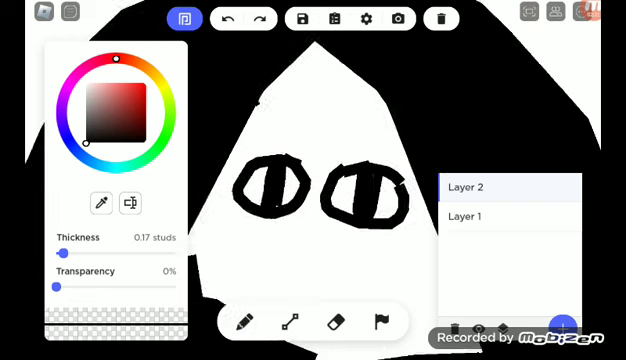
click(248, 320)
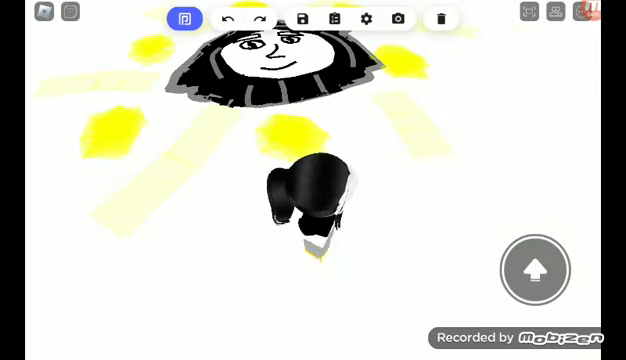
Reopen the editor on a blank canvas, add Layer 4 and set thickness to about 0.22 studs
click(586, 12)
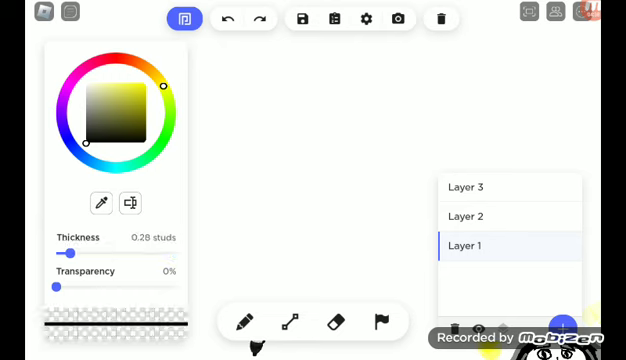
drag(76, 252, 64, 252)
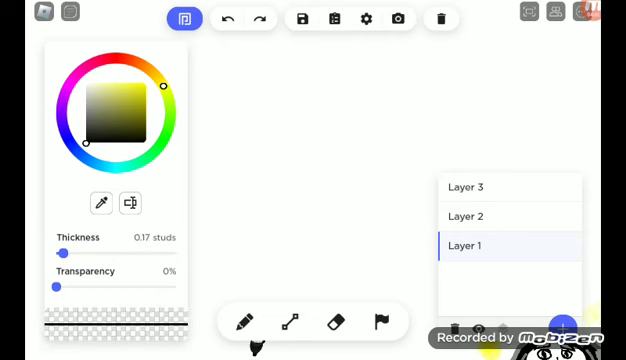
drag(62, 252, 112, 252)
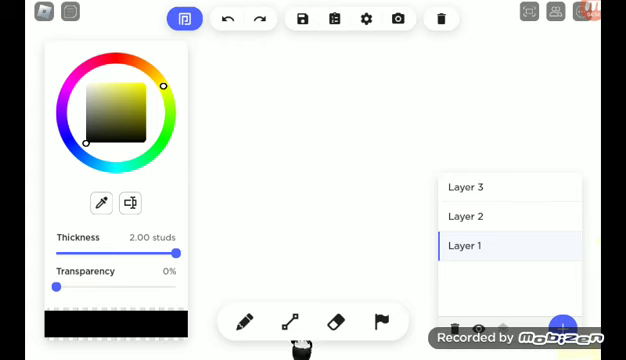
drag(176, 252, 80, 252)
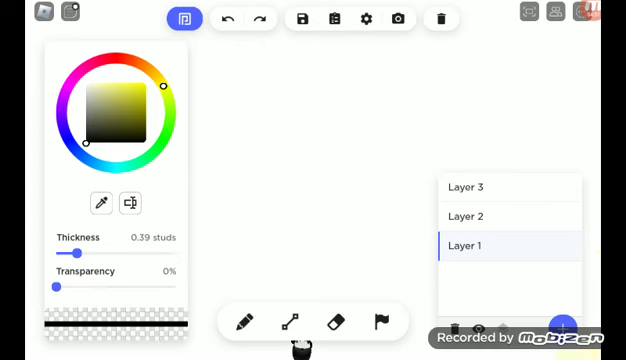
drag(76, 244, 56, 244)
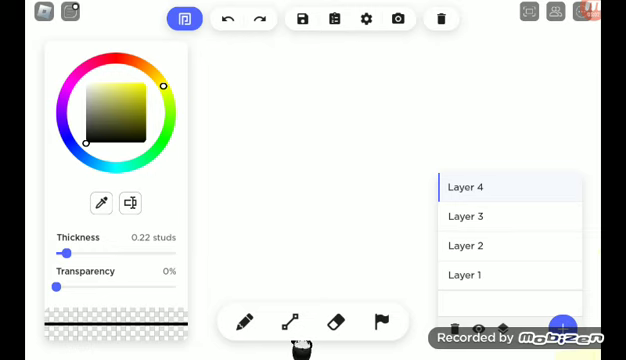
Sketch thin black straight-line zigzag strokes across the middle of the canvas
drag(216, 152, 376, 90)
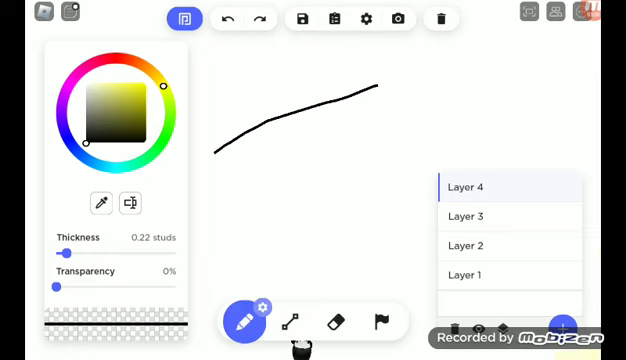
click(292, 320)
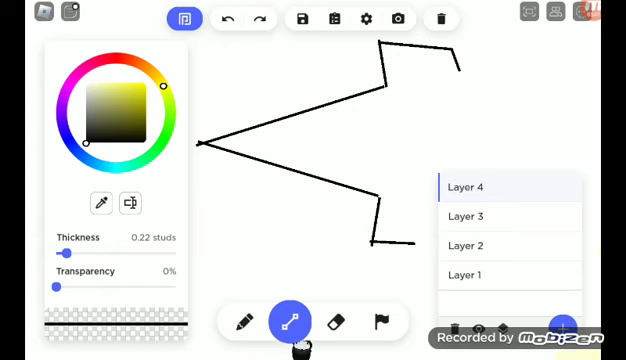
click(334, 320)
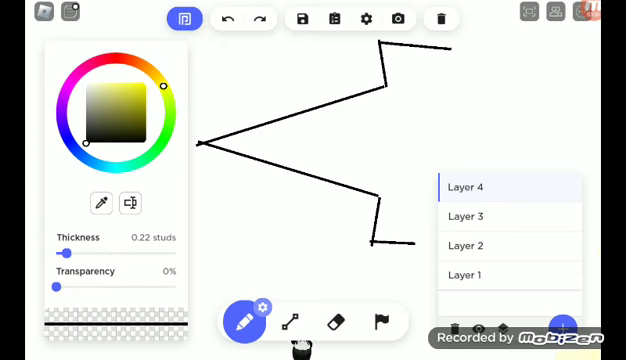
click(292, 320)
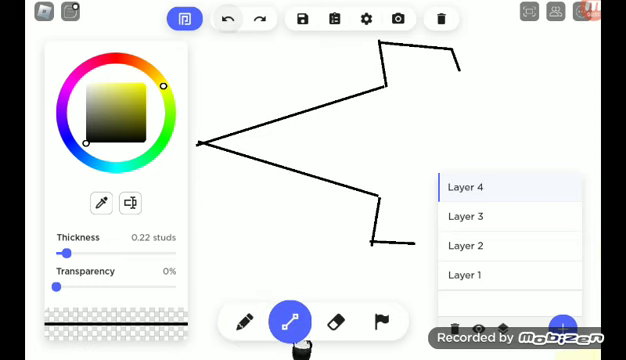
Alternate between line and freehand tools, then erase the zigzag leaving the canvas blank
click(336, 320)
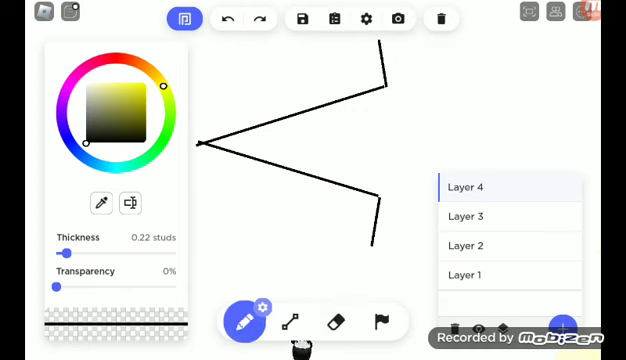
click(292, 320)
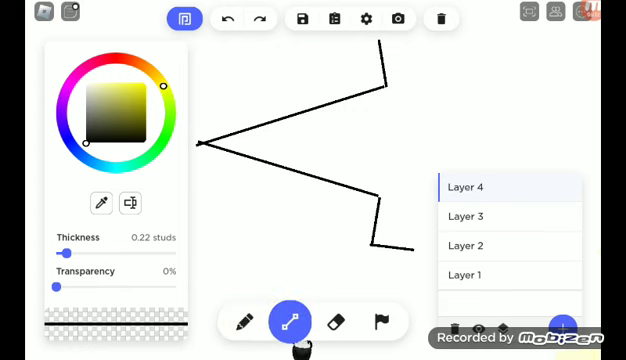
click(336, 320)
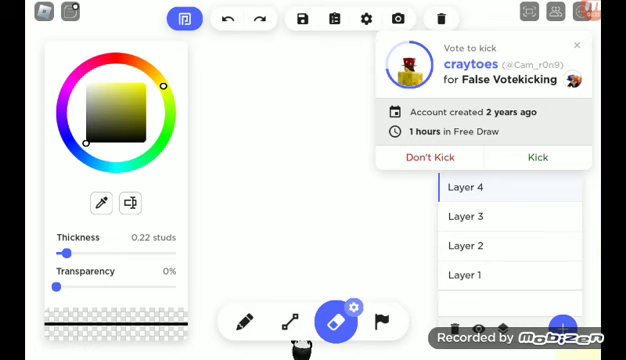
click(428, 156)
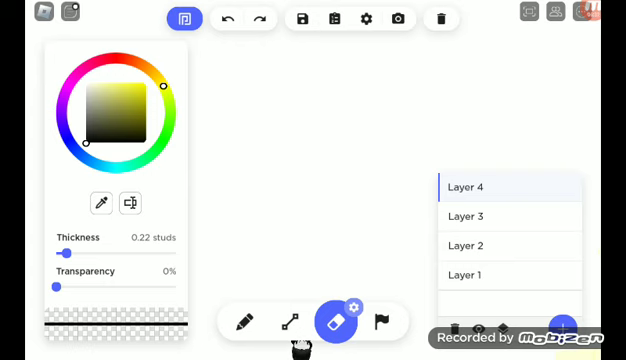
Clear the canvas and draw a large black rectangular frame with the line tool
click(240, 320)
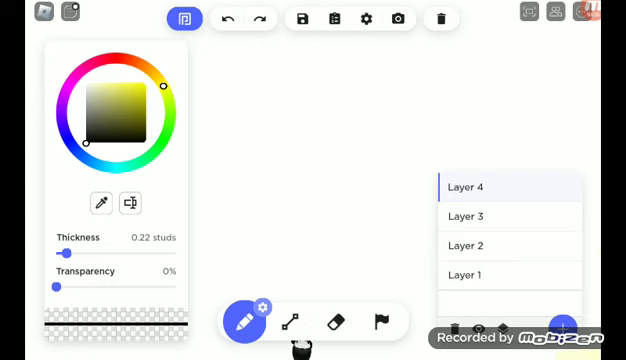
click(292, 320)
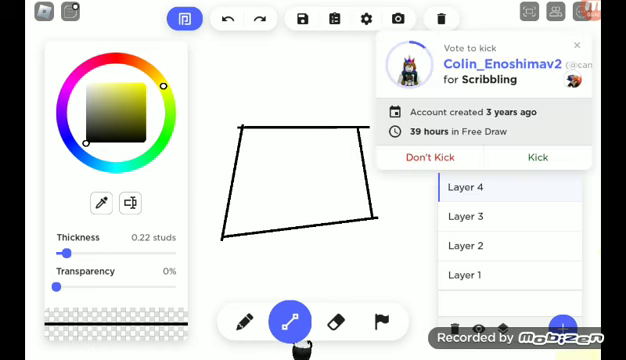
click(580, 44)
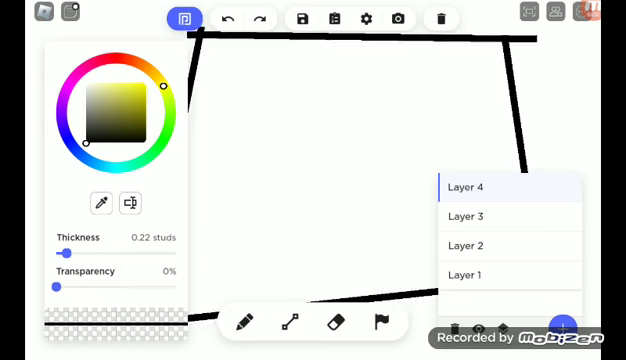
Add short thick black straight strokes inside the rectangular frame
click(288, 322)
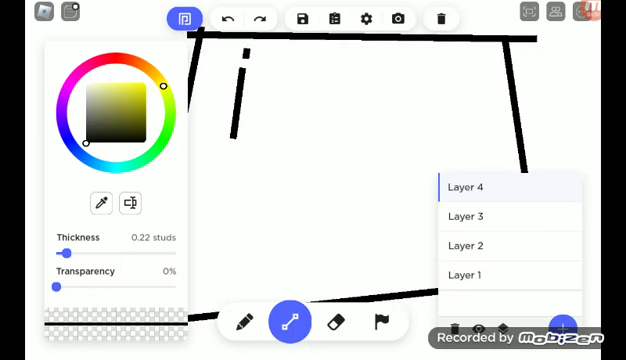
drag(316, 68, 392, 136)
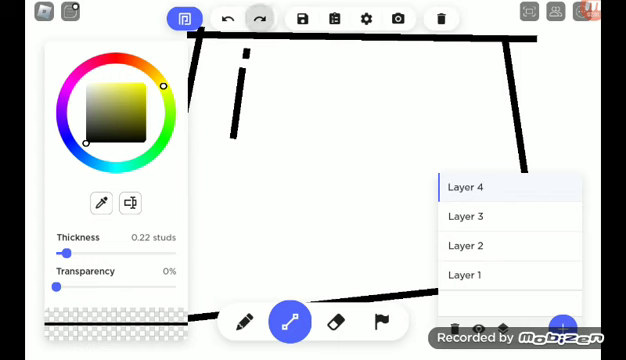
drag(322, 76, 332, 144)
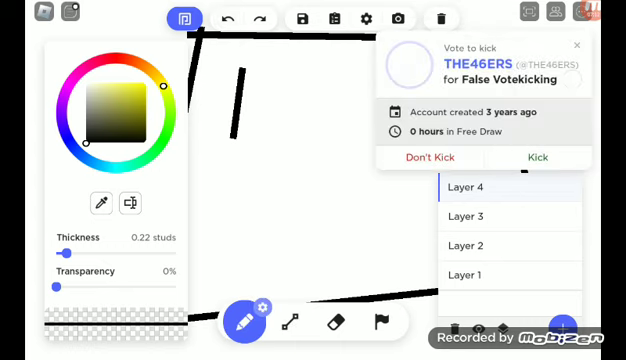
Handwrite the letters P, L, O, S and an F below inside the frame with the pencil
click(576, 44)
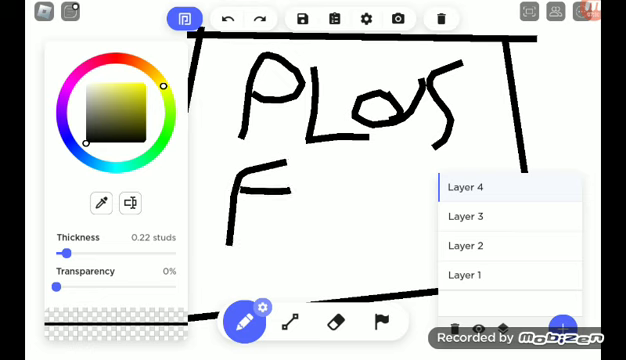
drag(290, 200, 390, 210)
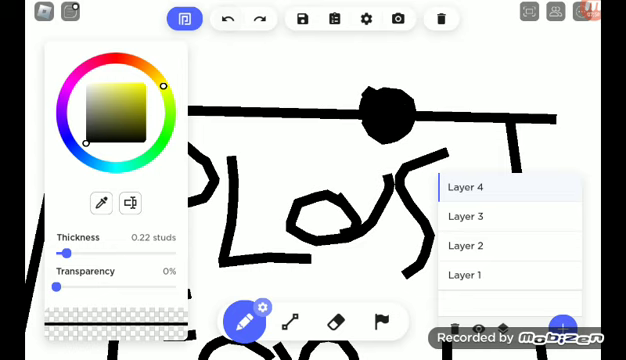
Raise thickness to 0.50 studs and draw heavy black curved arch strokes over the lettering
drag(56, 252, 96, 252)
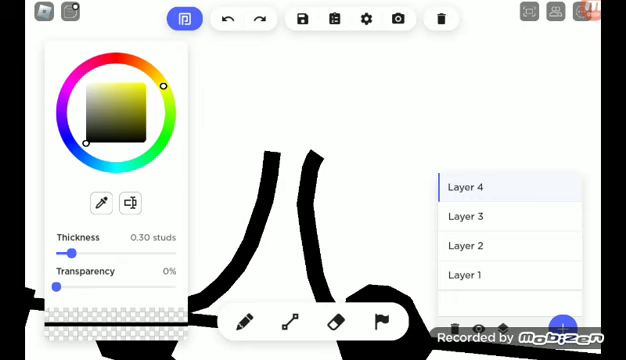
click(248, 324)
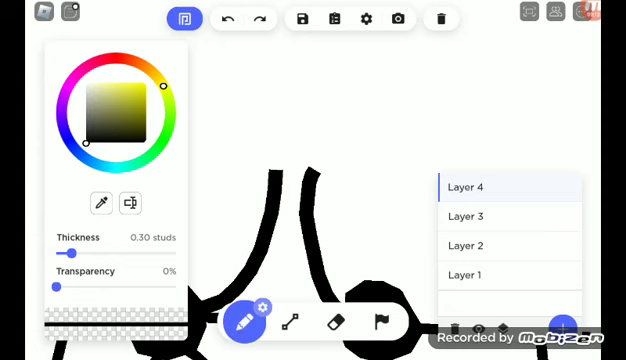